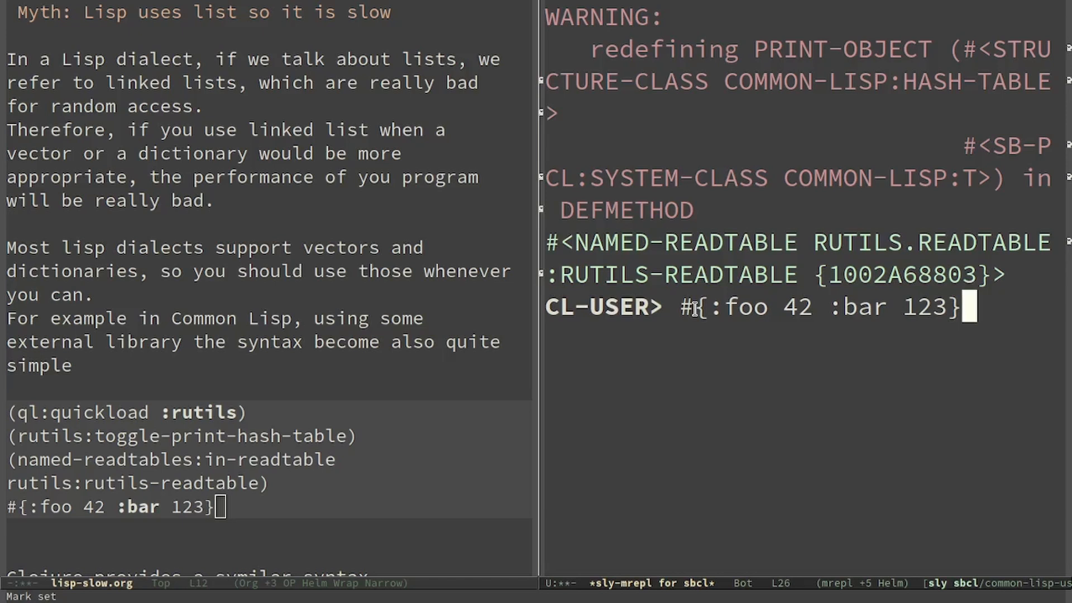
Evaluate #{:foo 42 :bar 123} in SLY, start (type-of, and enter {:foo 42 :bar 123} in clj.
key("Return")
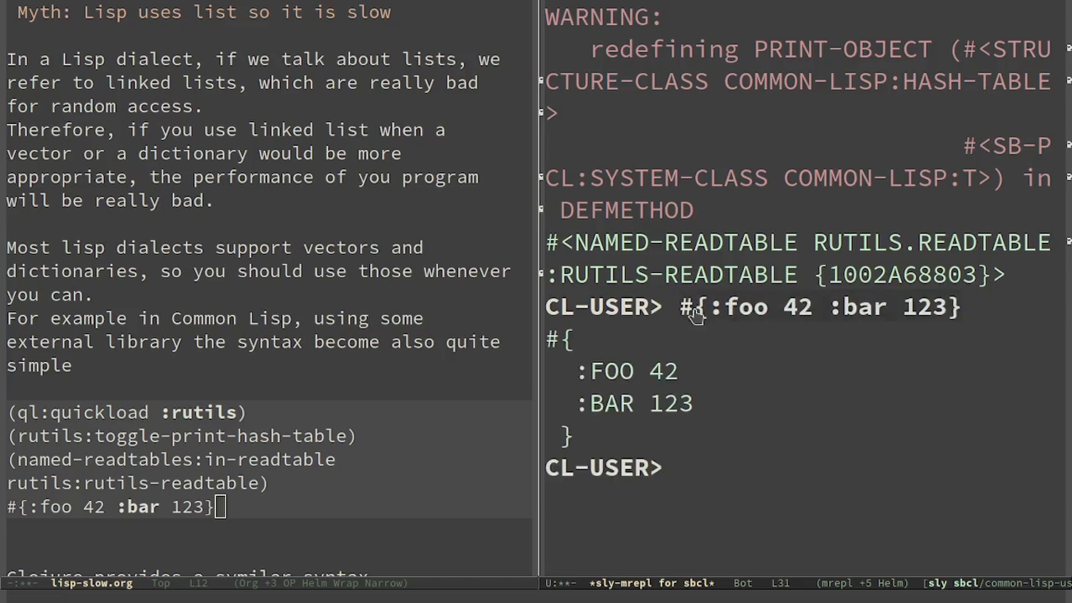
type("(type-of")
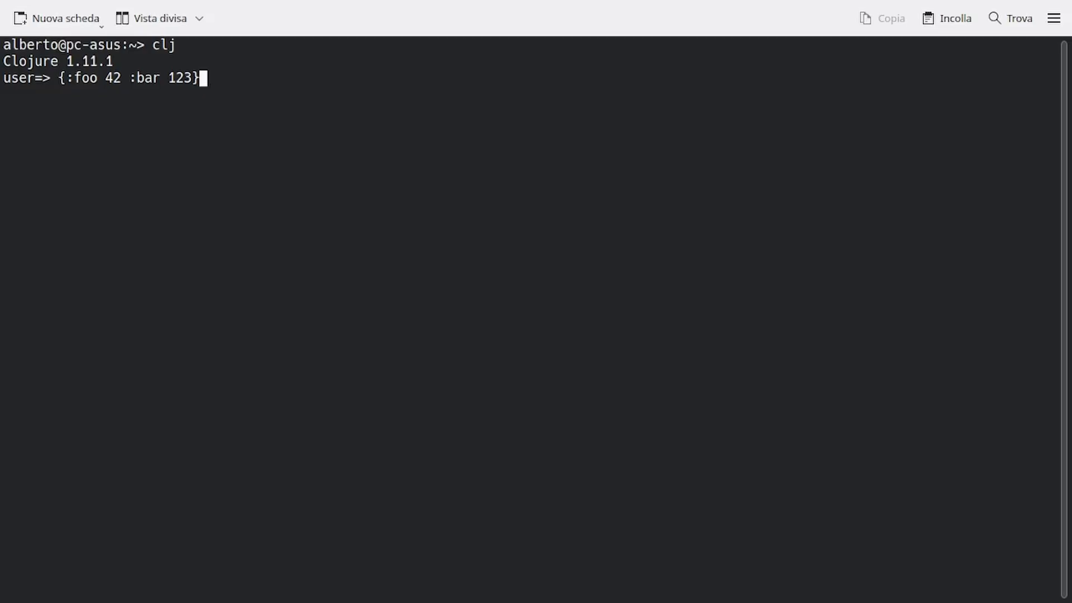
key("Return")
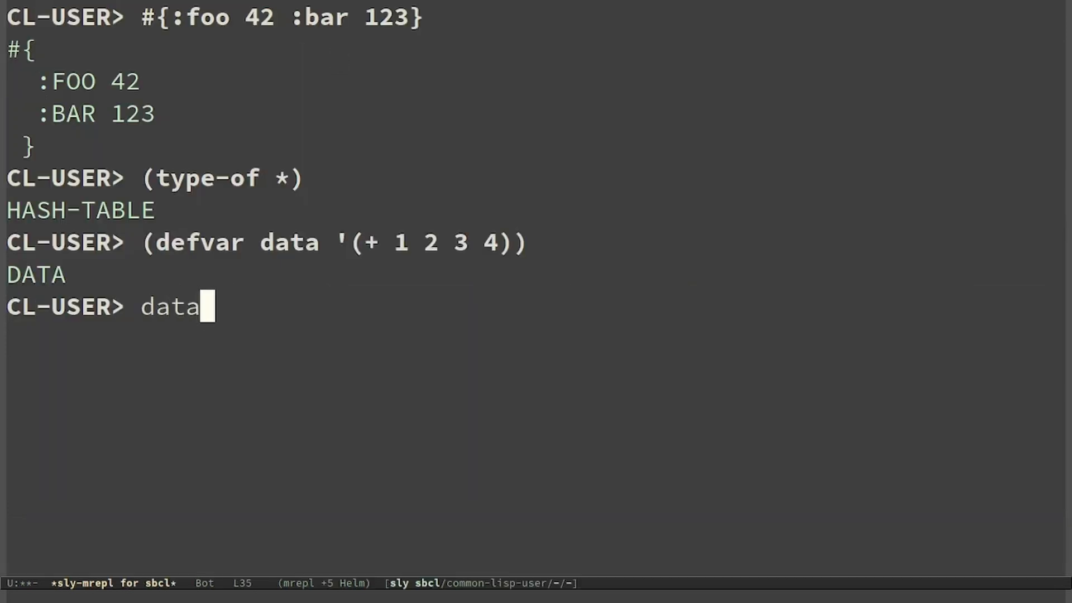
Evaluate data in the mREPL to show the stored list (+ 1 2 3 4).
key("Return")
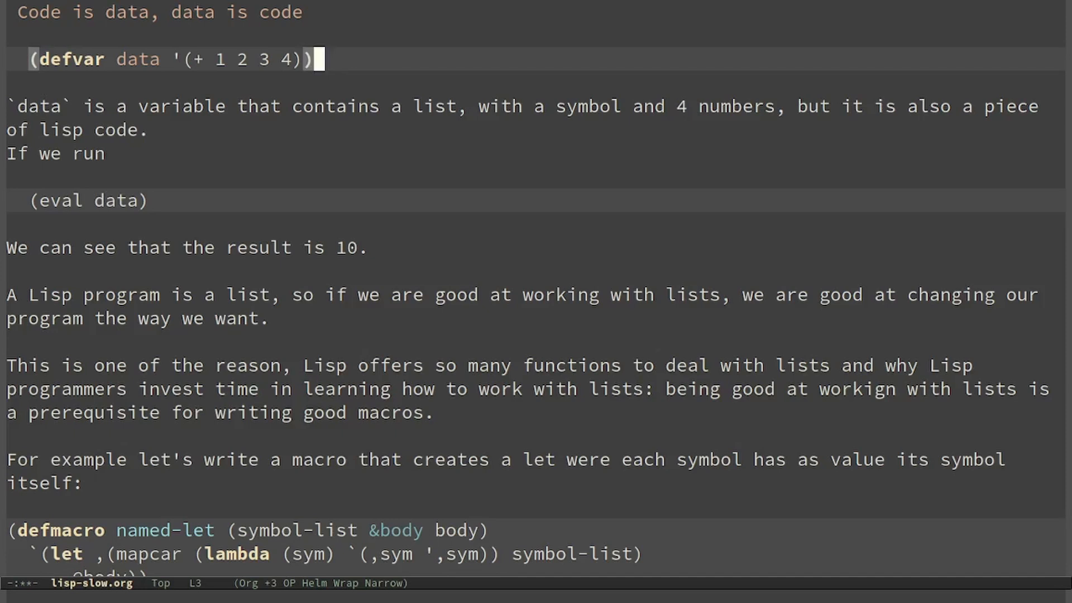
Scroll lisp-slow.org down to the defmacro named-let block and its example call.
scroll("down", 3)
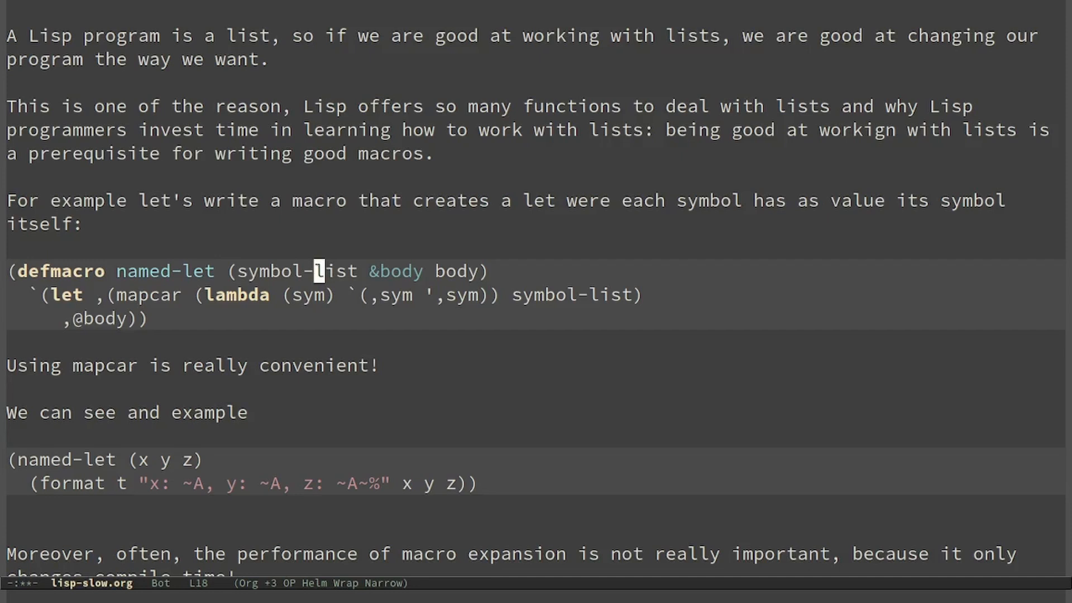
mouse_move(353, 120)
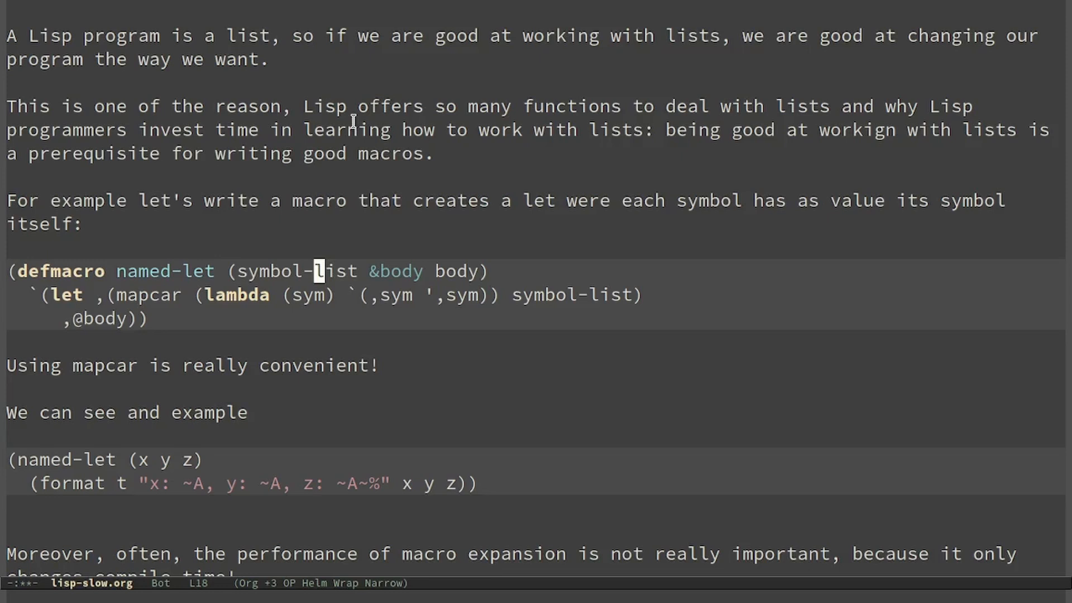
mouse_move(518, 299)
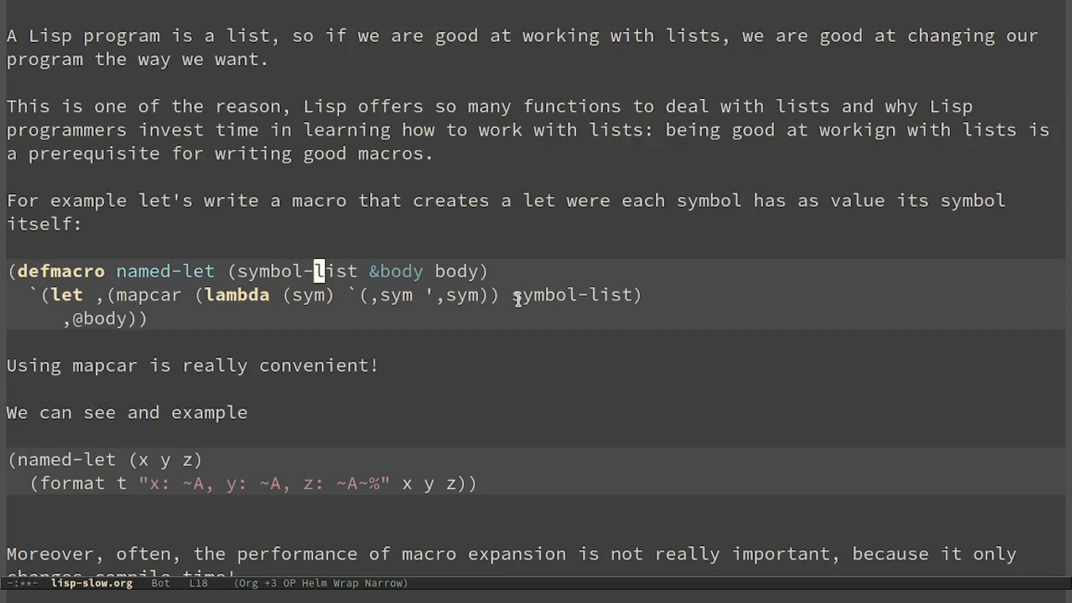
mouse_move(396, 321)
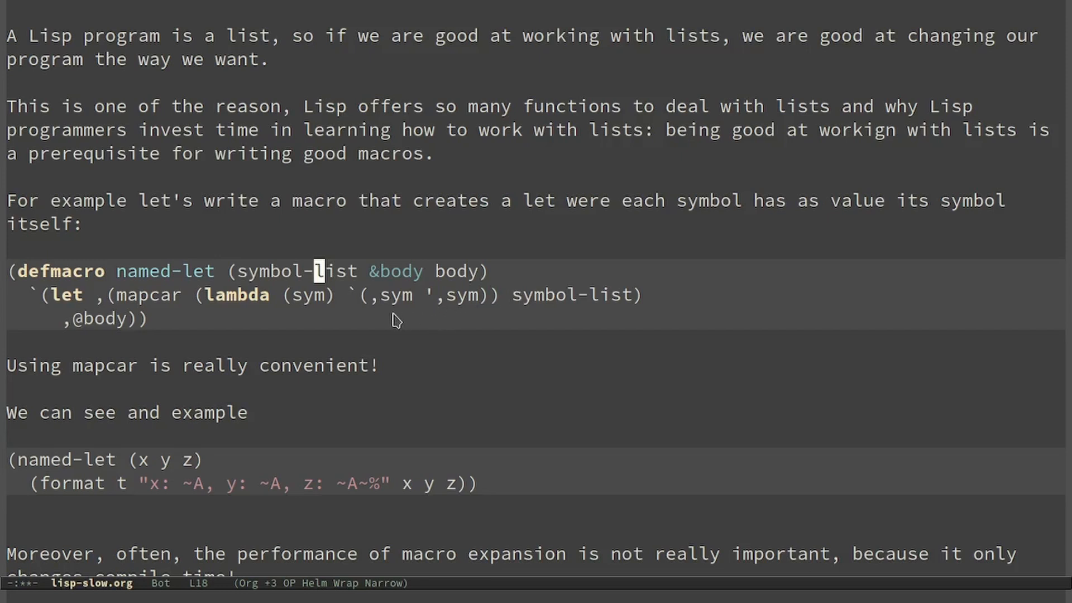
mouse_move(369, 297)
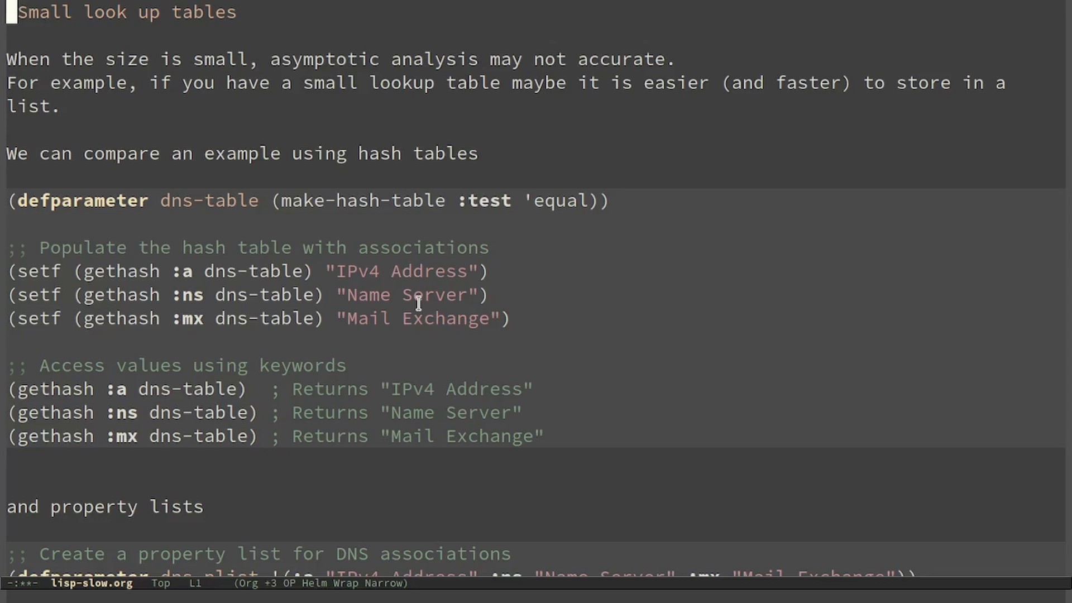
Scroll down to the dns-plist getf lookup examples under 'Small look up tables'.
scroll("down", 3)
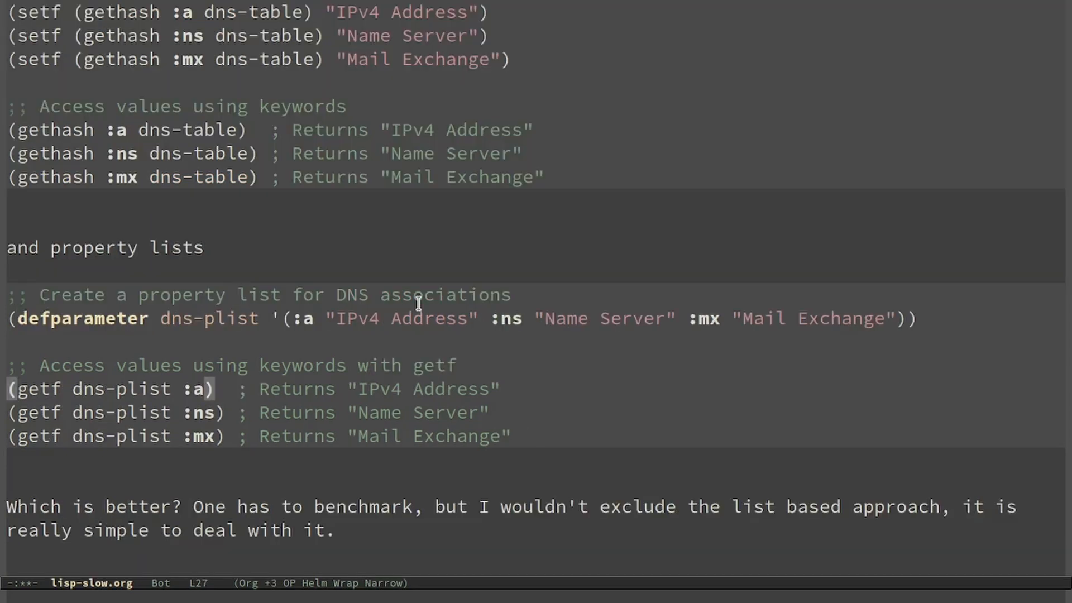